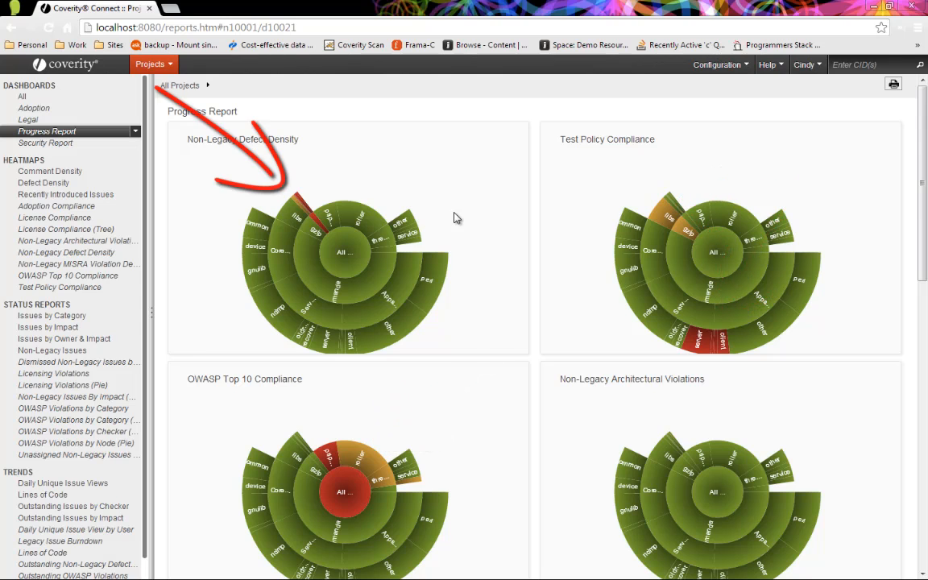
Open the OWASP Top 10 Compliance heatmap and its Sharing settings
scroll(down, 3)
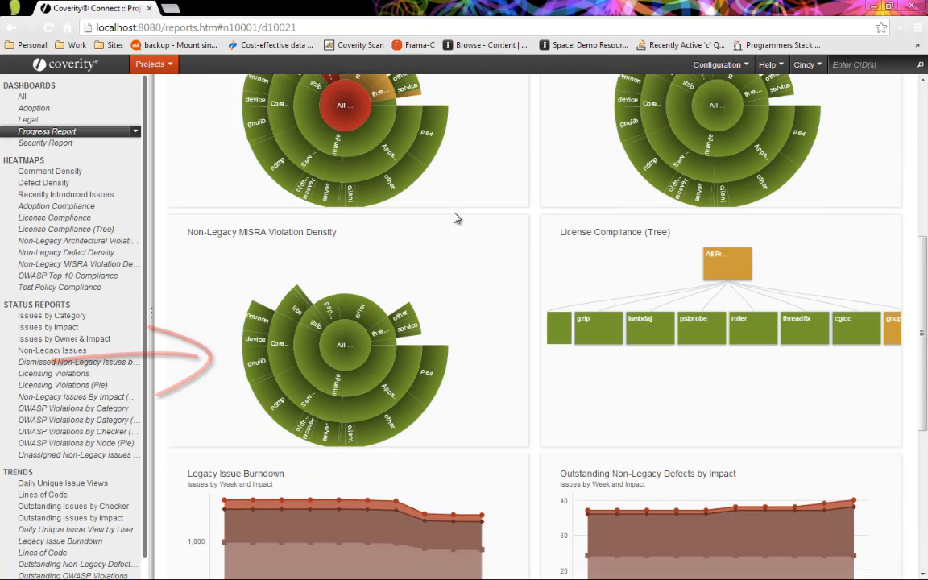
scroll(down, 3)
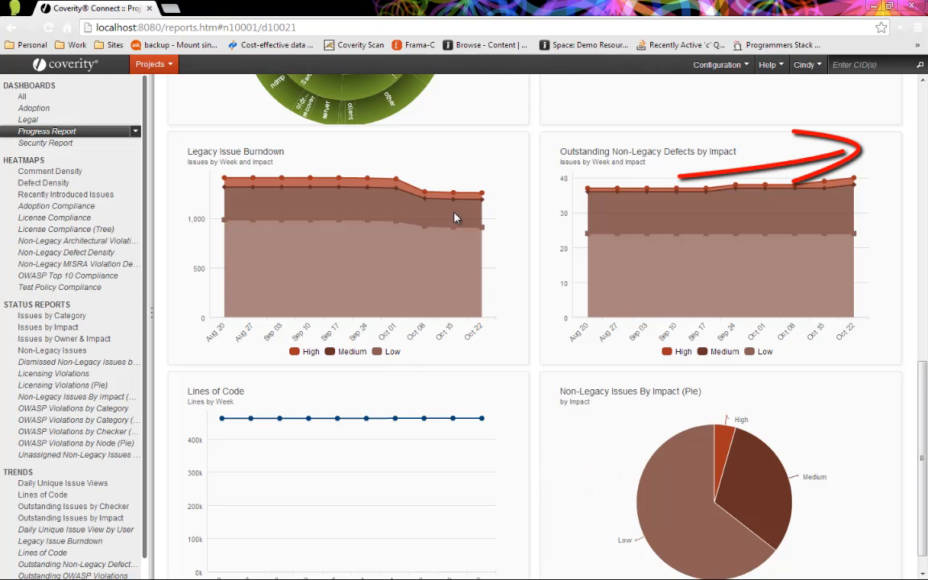
scroll(down, 3)
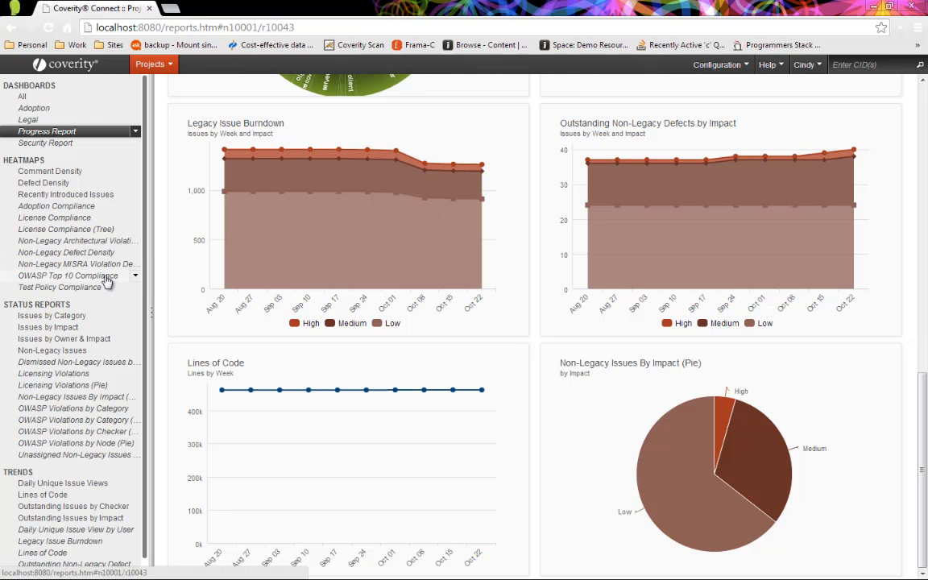
click(69, 276)
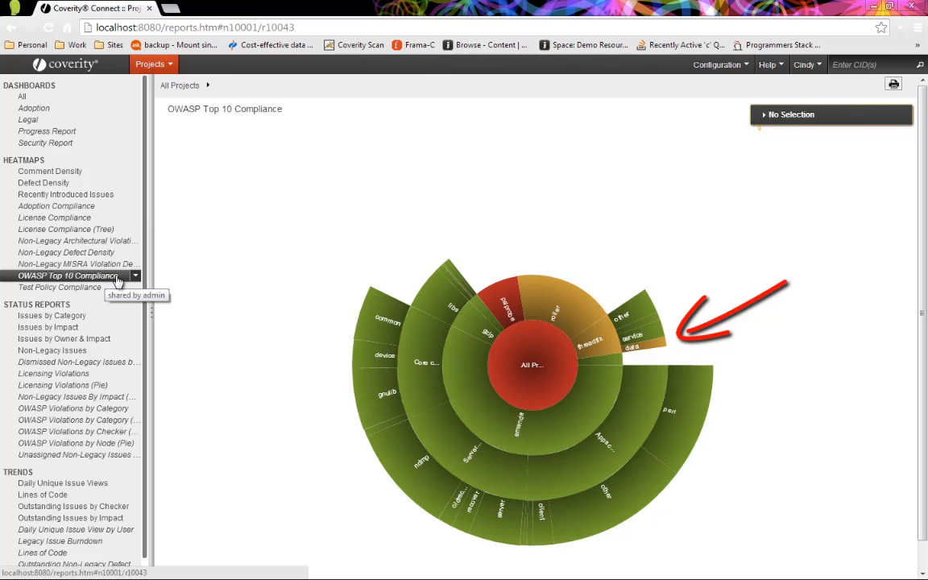
click(135, 275)
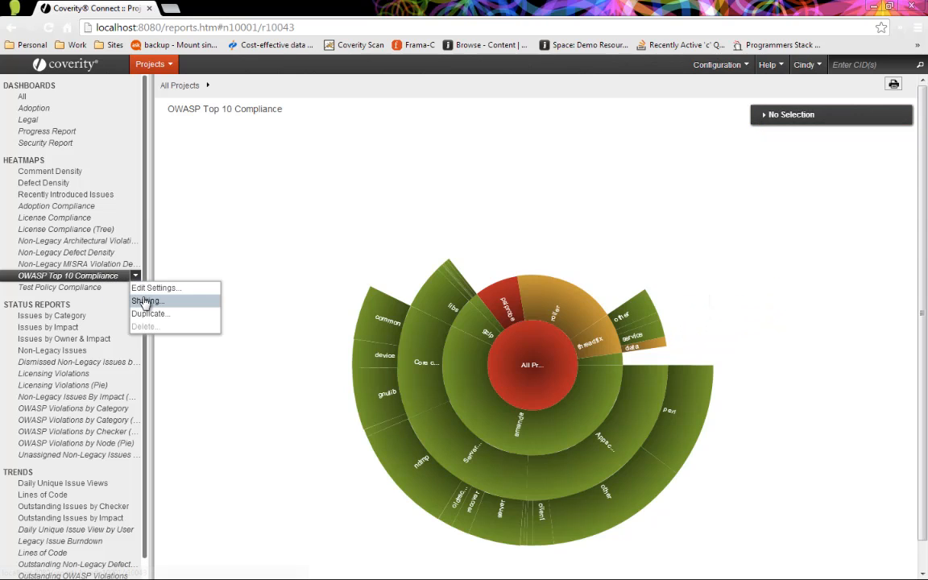
click(147, 301)
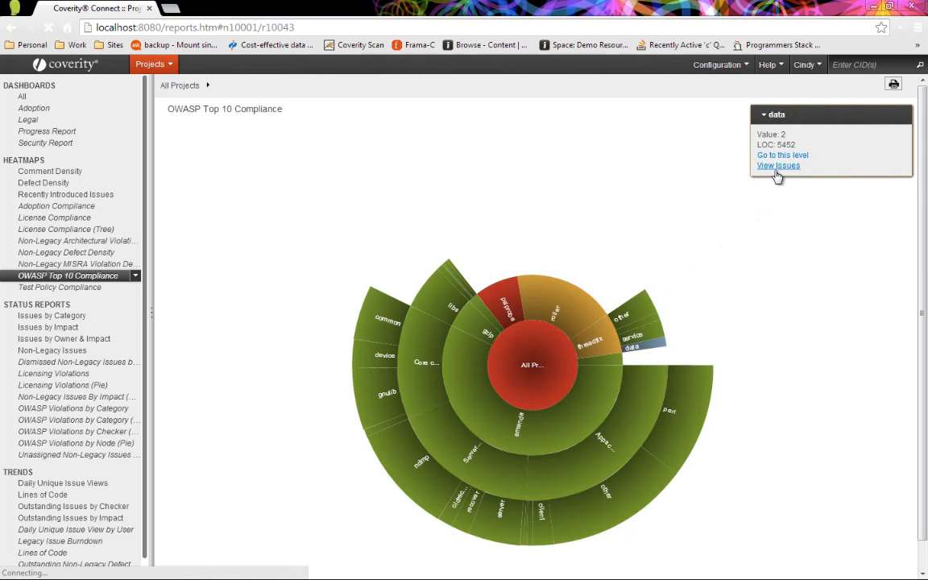
click(777, 165)
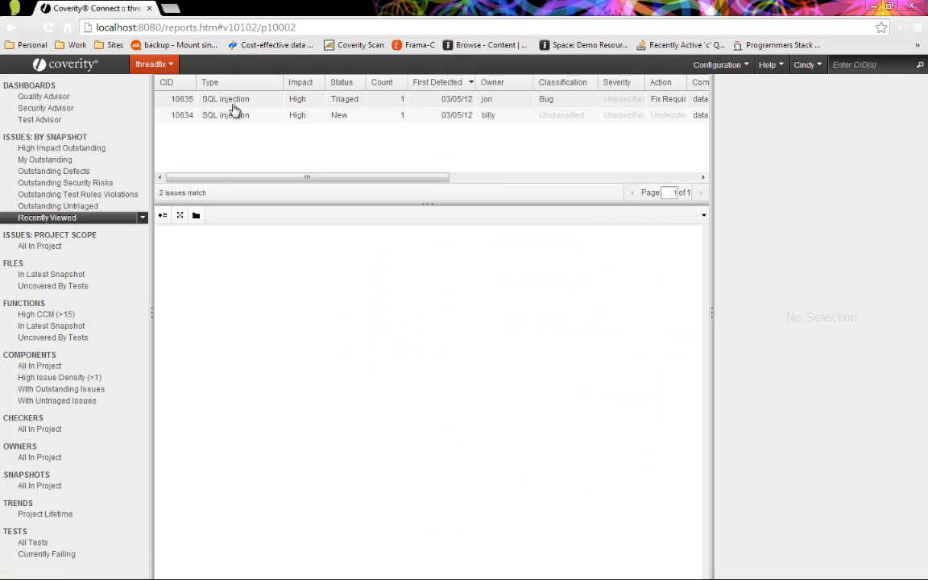
click(226, 99)
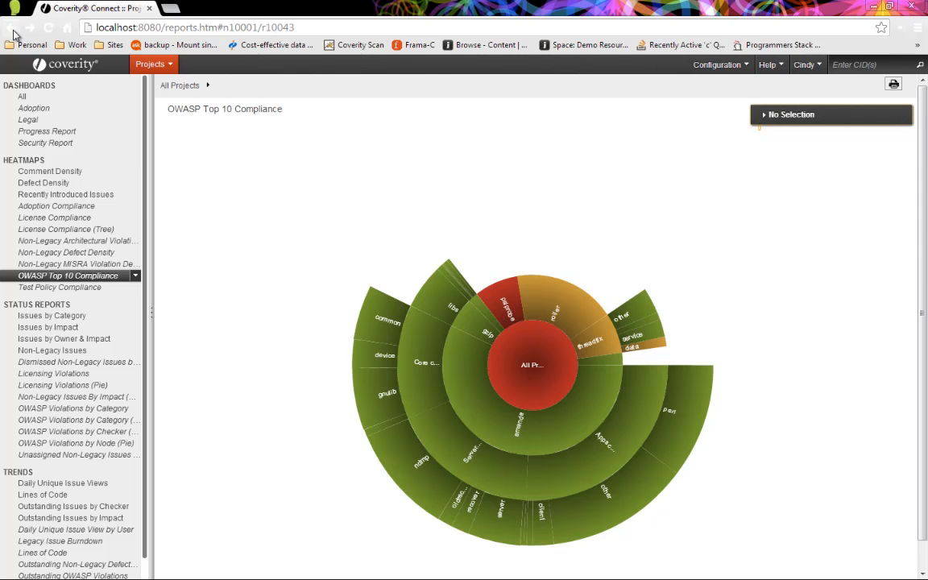
click(60, 286)
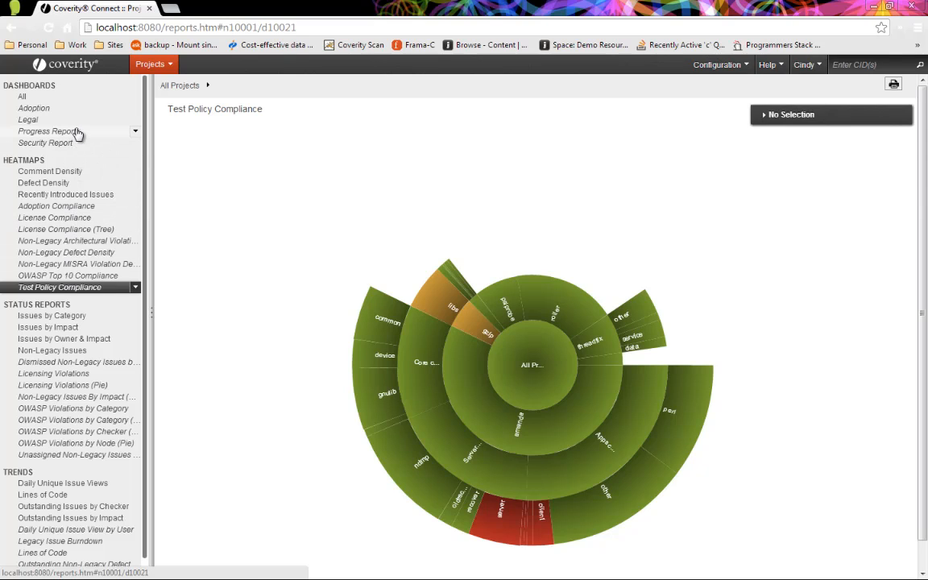
View the Progress Report and Security Report, then scroll through the Adoption dashboard
click(47, 130)
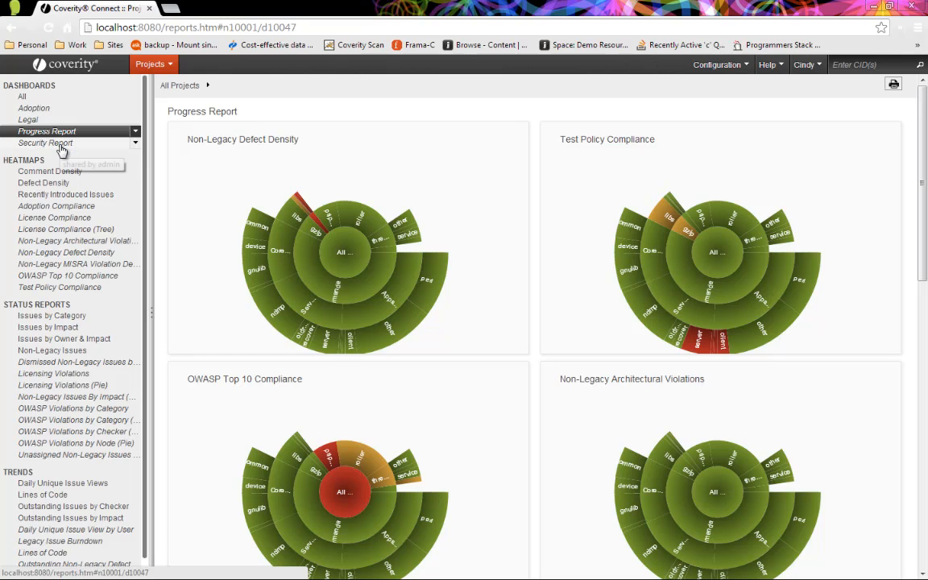
click(46, 142)
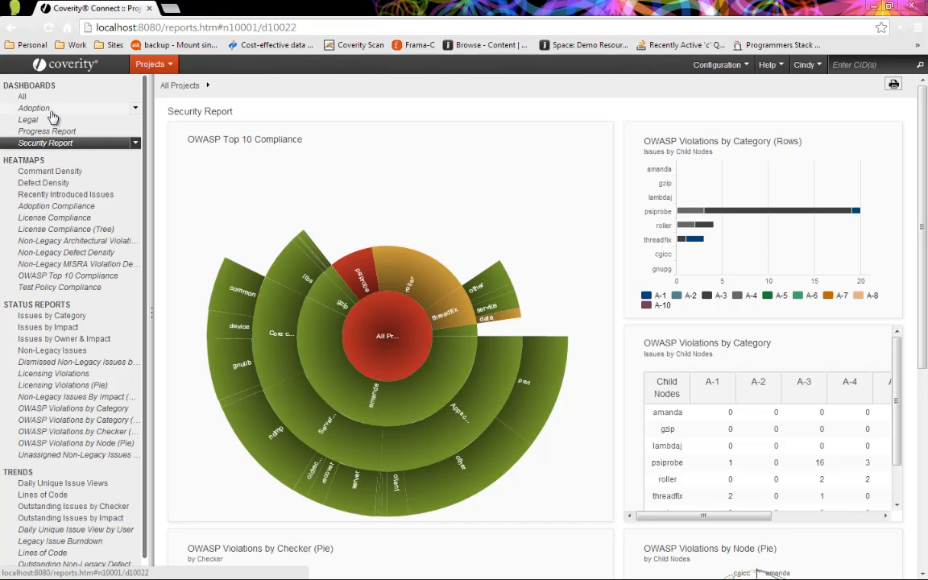
click(33, 108)
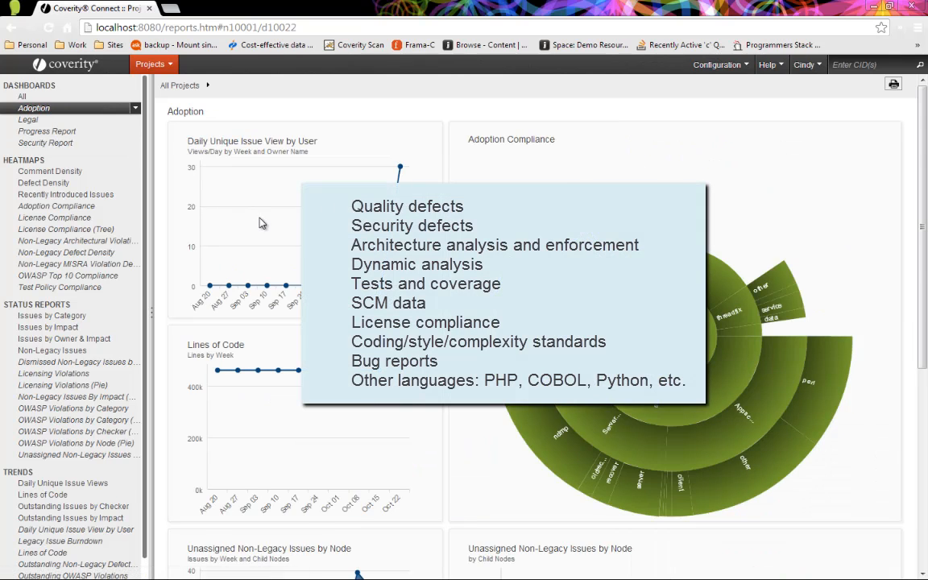
scroll(down, 3)
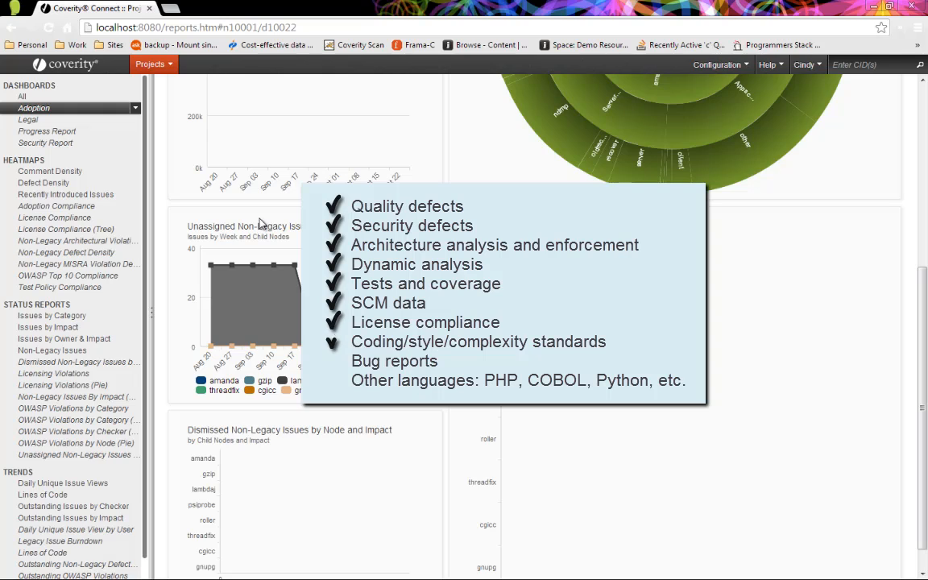